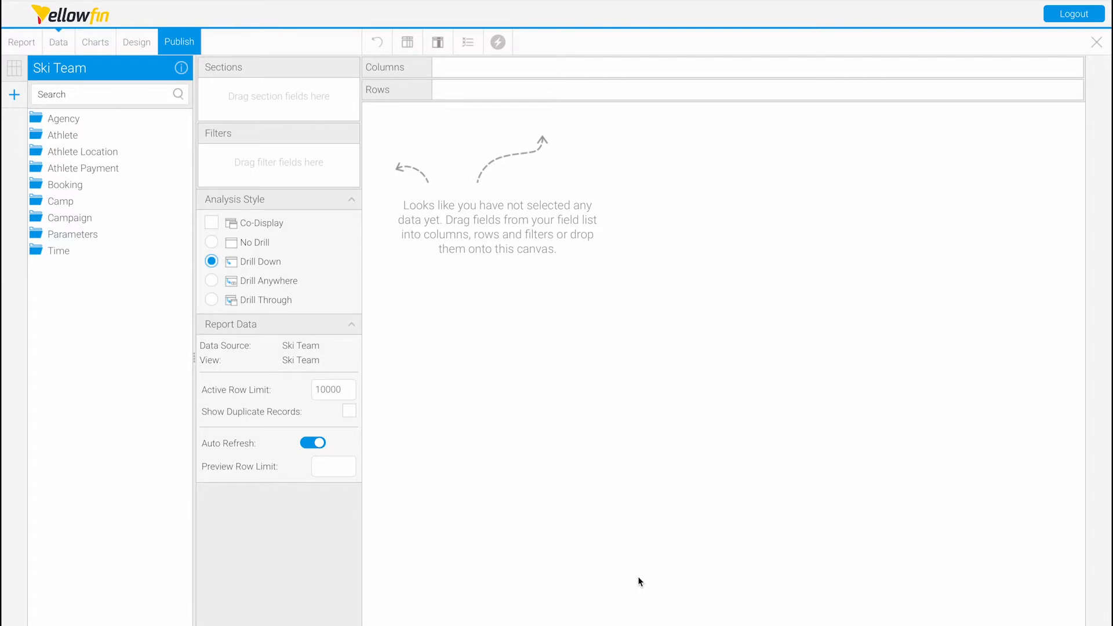
mouse_move(64, 156)
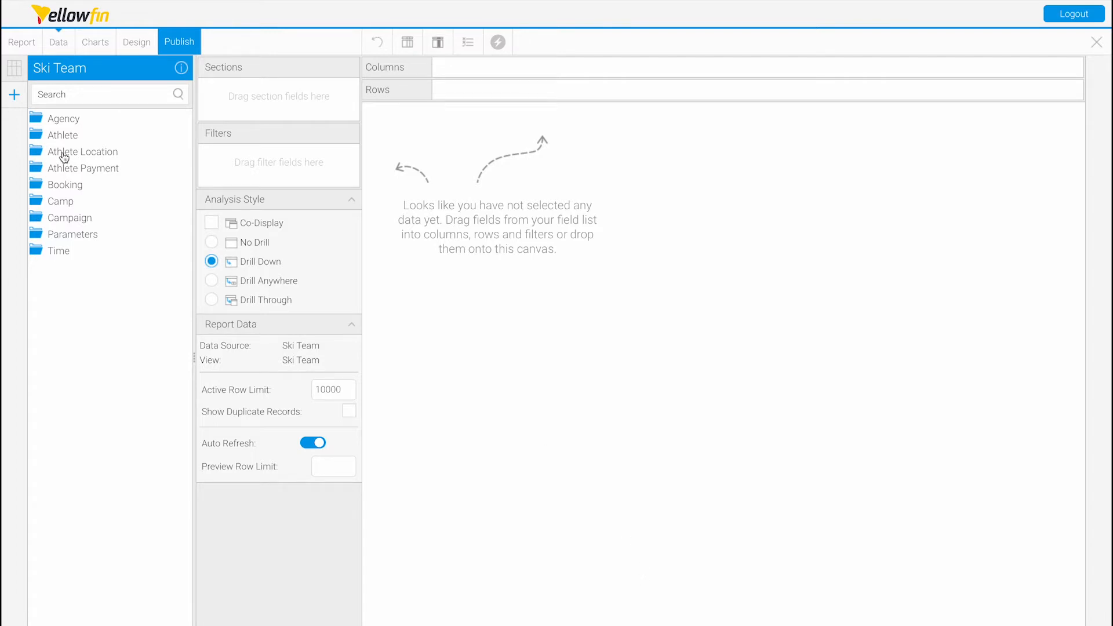
- Expand the Athlete folder so Demographic and Athlete ID can be added as columns
left_click(63, 134)
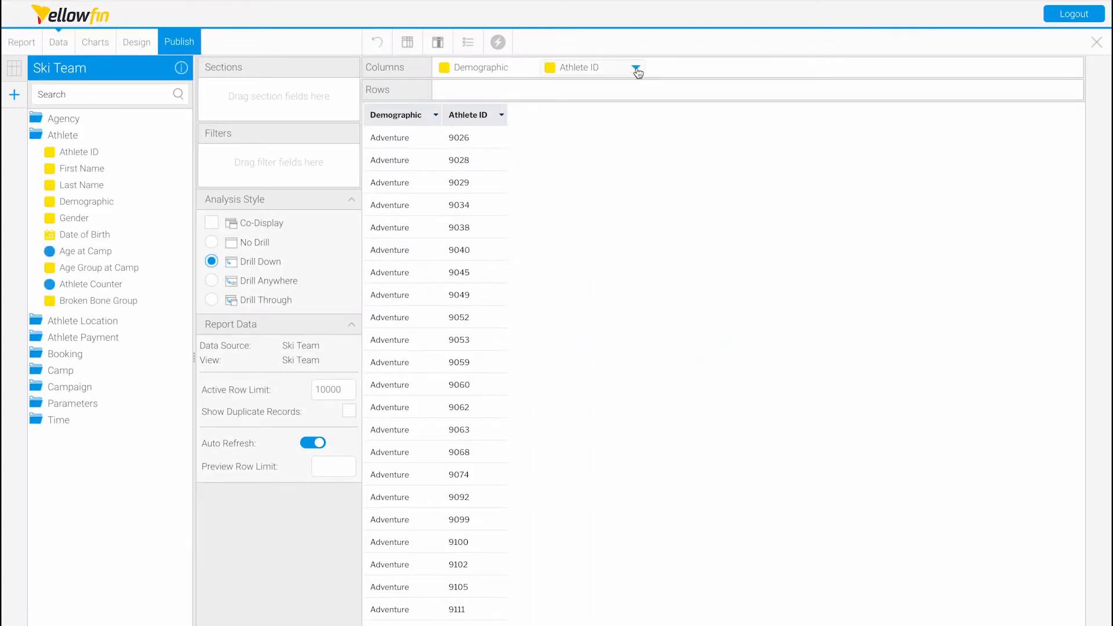
- Aggregate the Athlete ID column as a Count per demographic (Adventure 2,446)
left_click(636, 70)
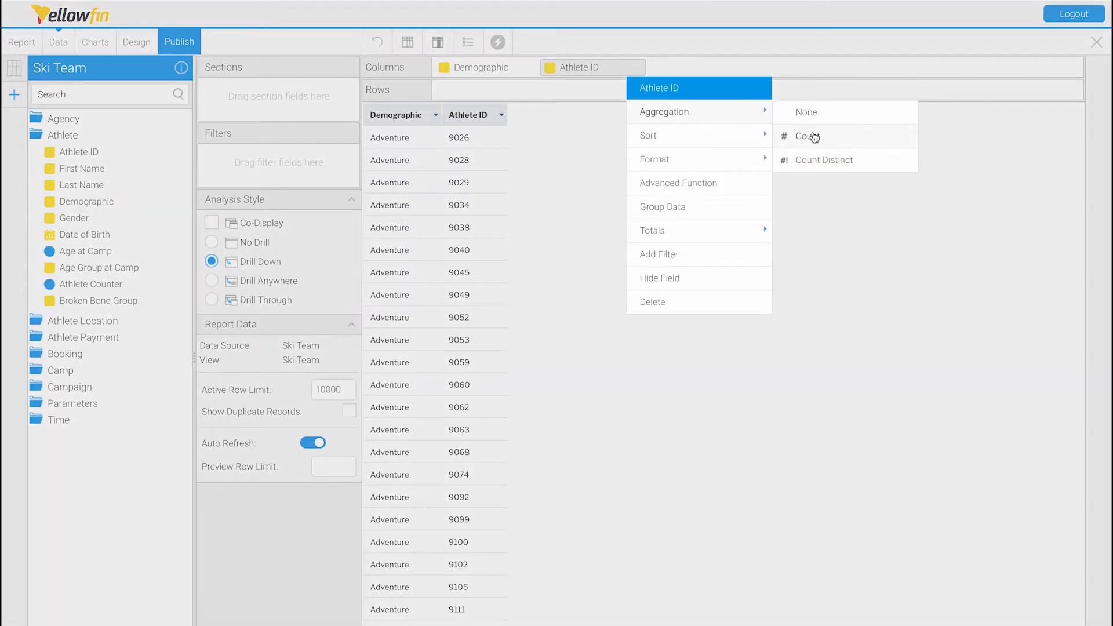
left_click(805, 136)
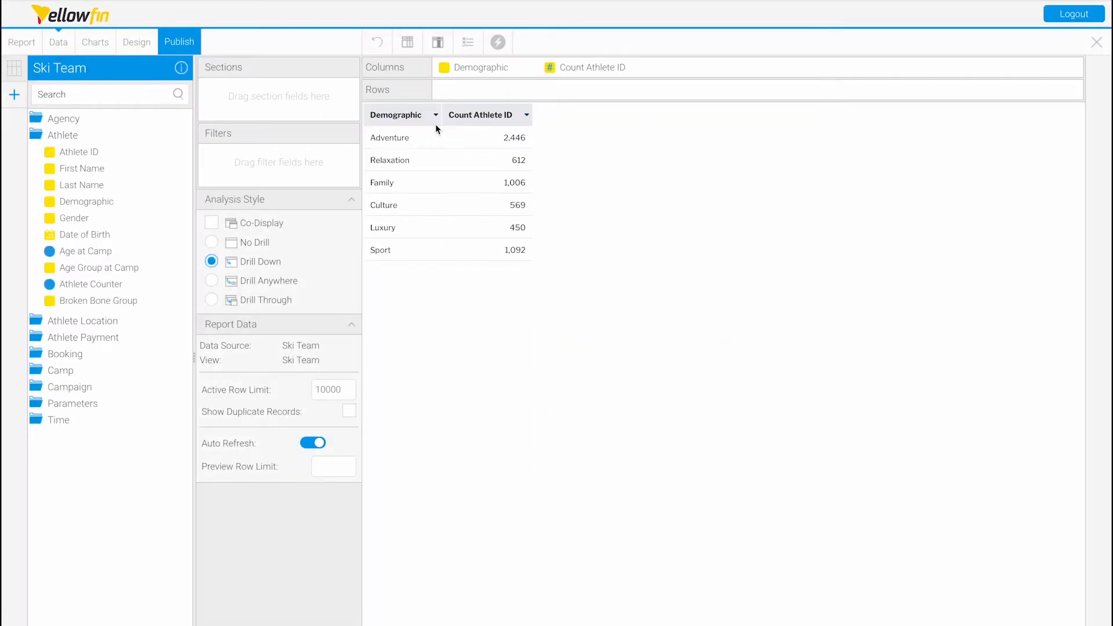
mouse_move(437, 130)
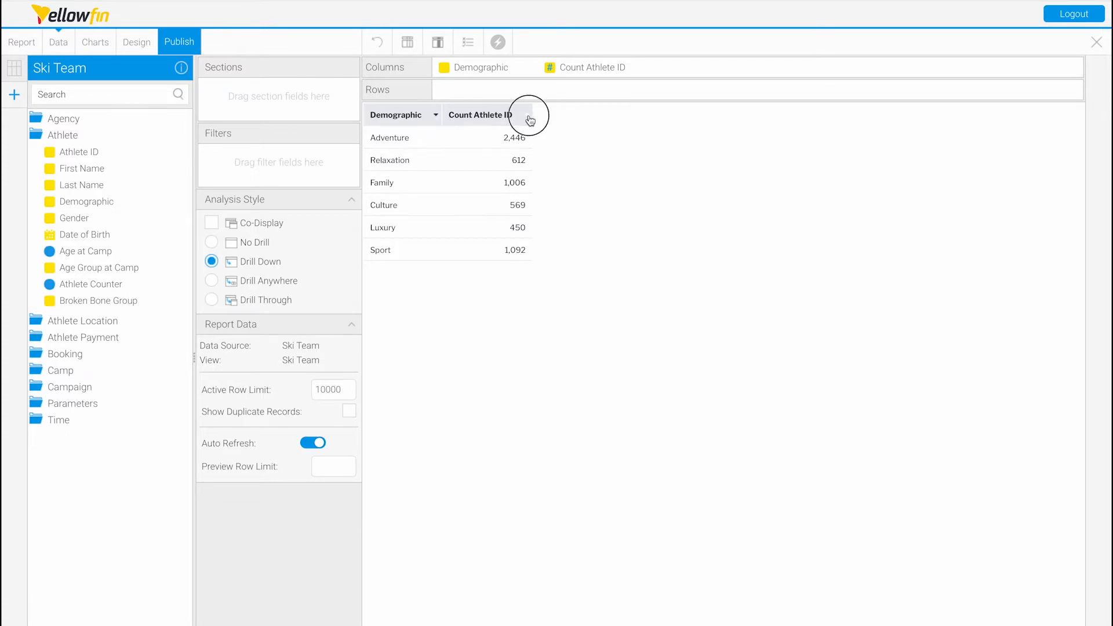
- Apply the Percentage of Total advanced function to Count Athlete ID and save
left_click(524, 115)
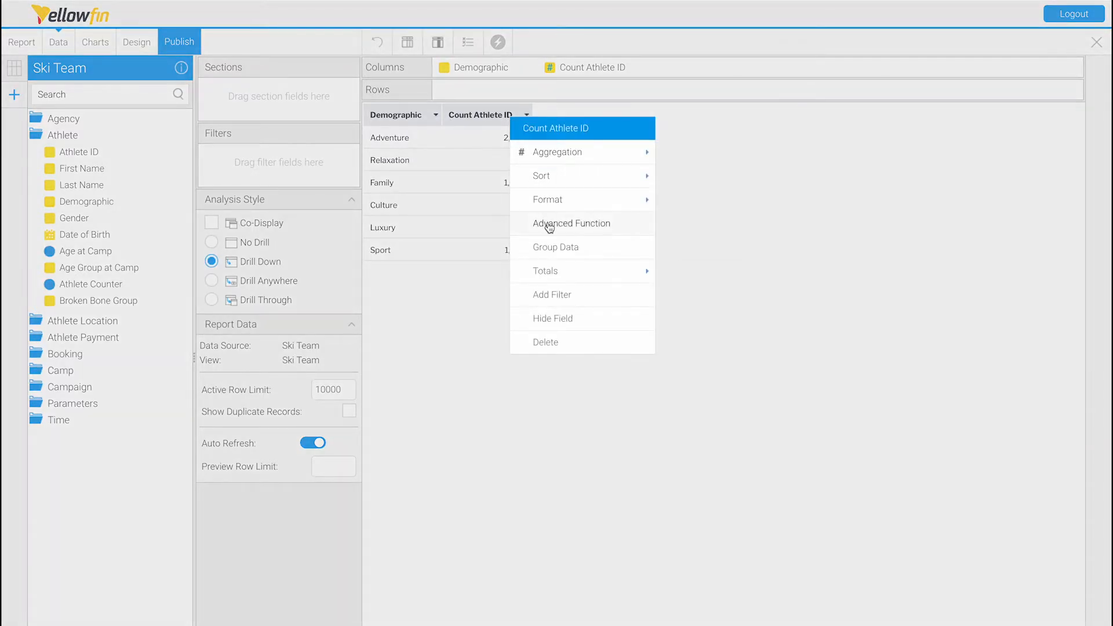
left_click(570, 223)
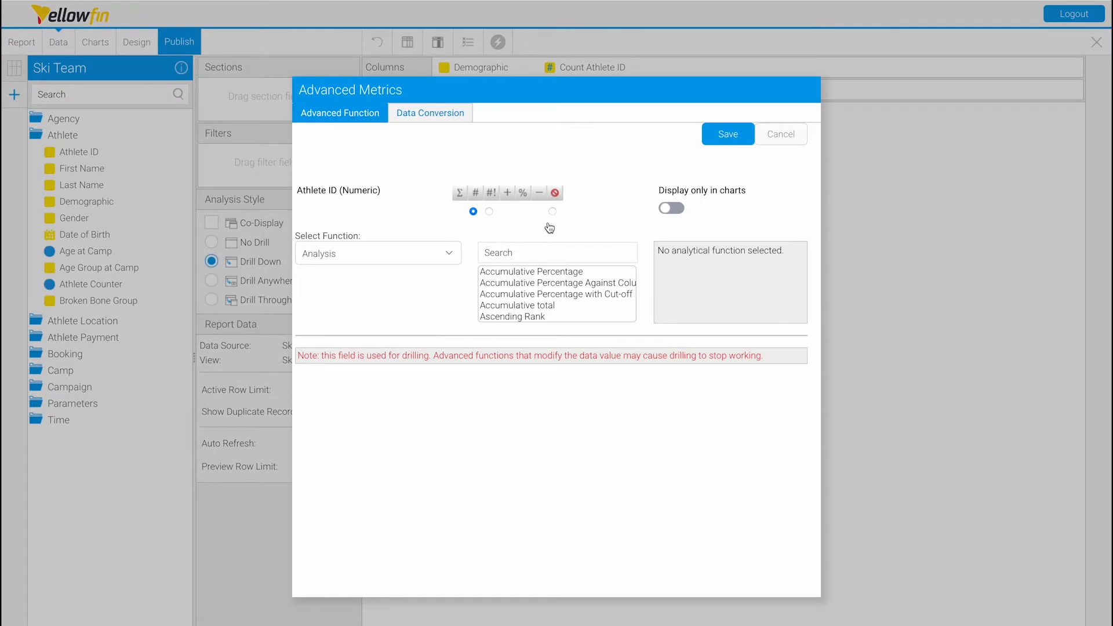
mouse_move(512, 321)
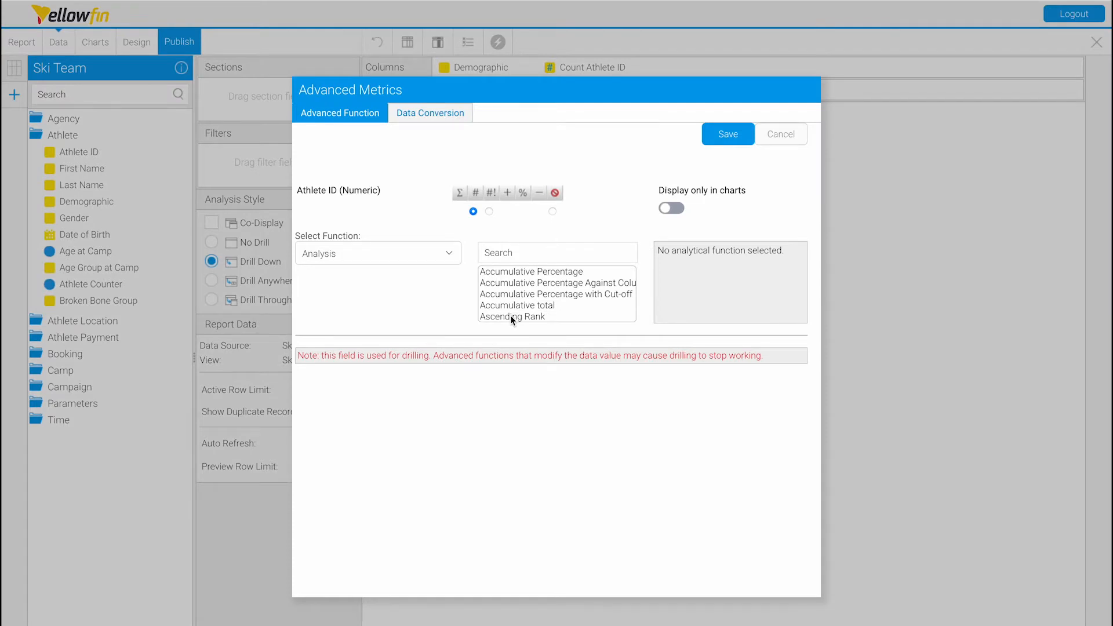
left_click(546, 252)
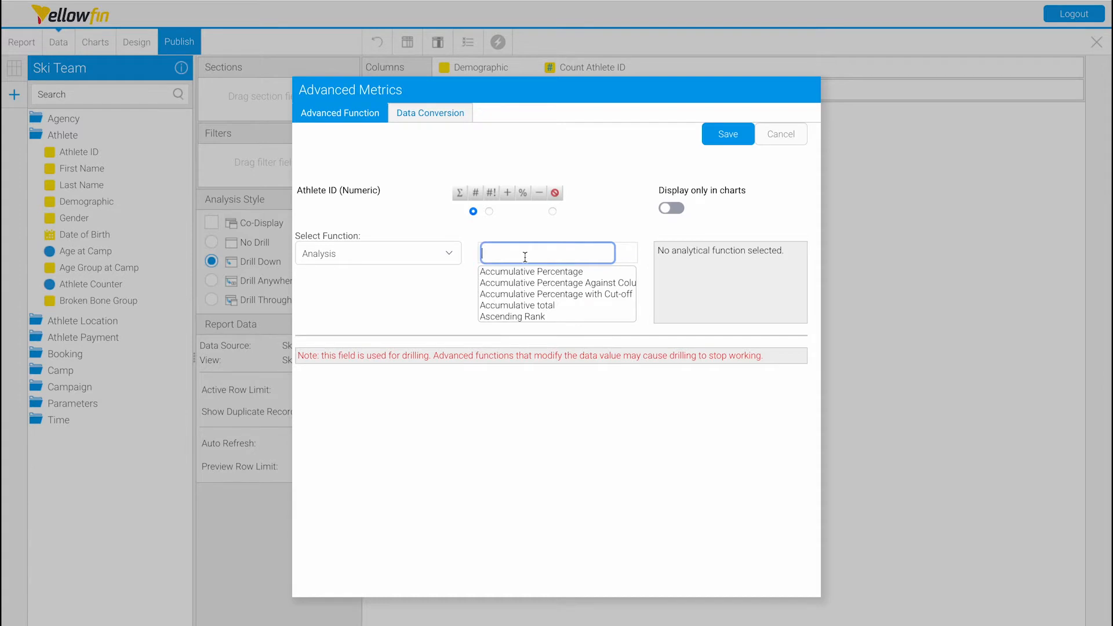
type("percentage")
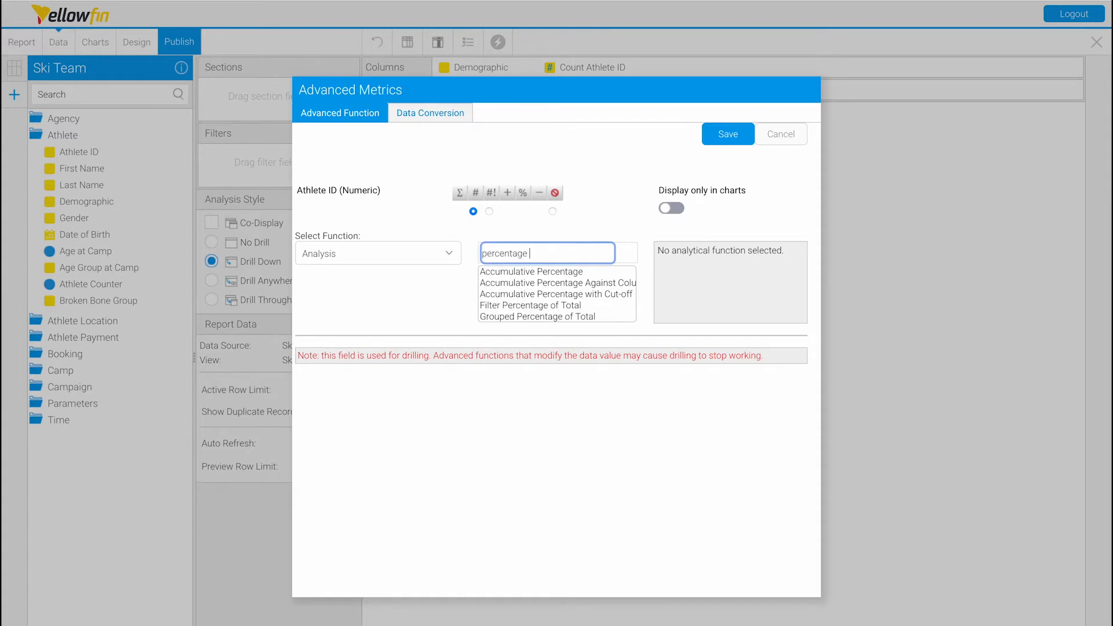
type("of total")
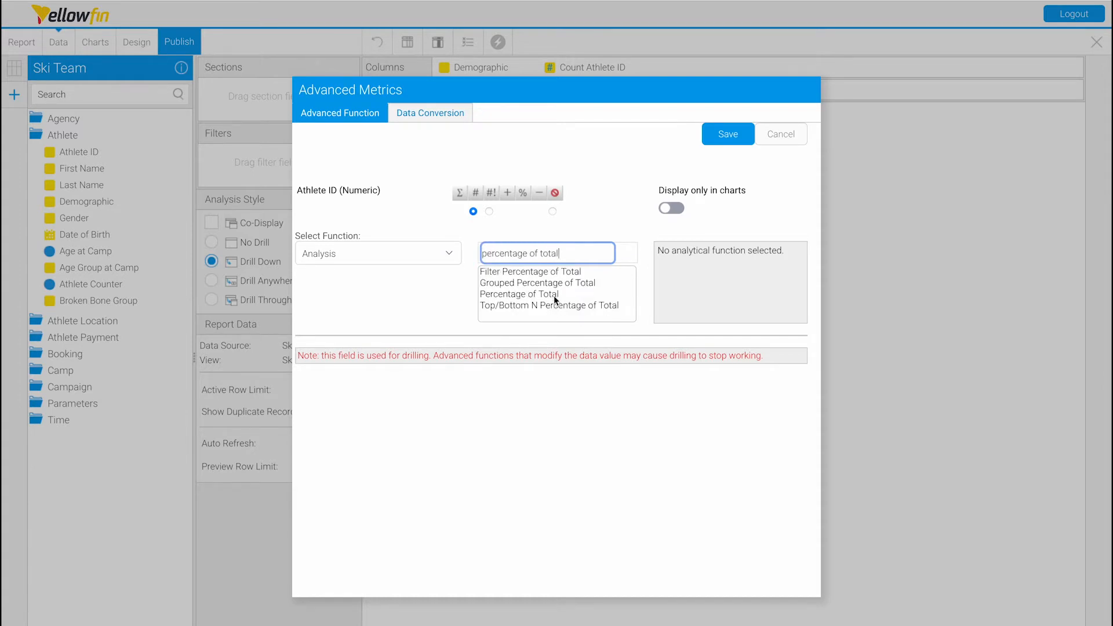
left_click(520, 293)
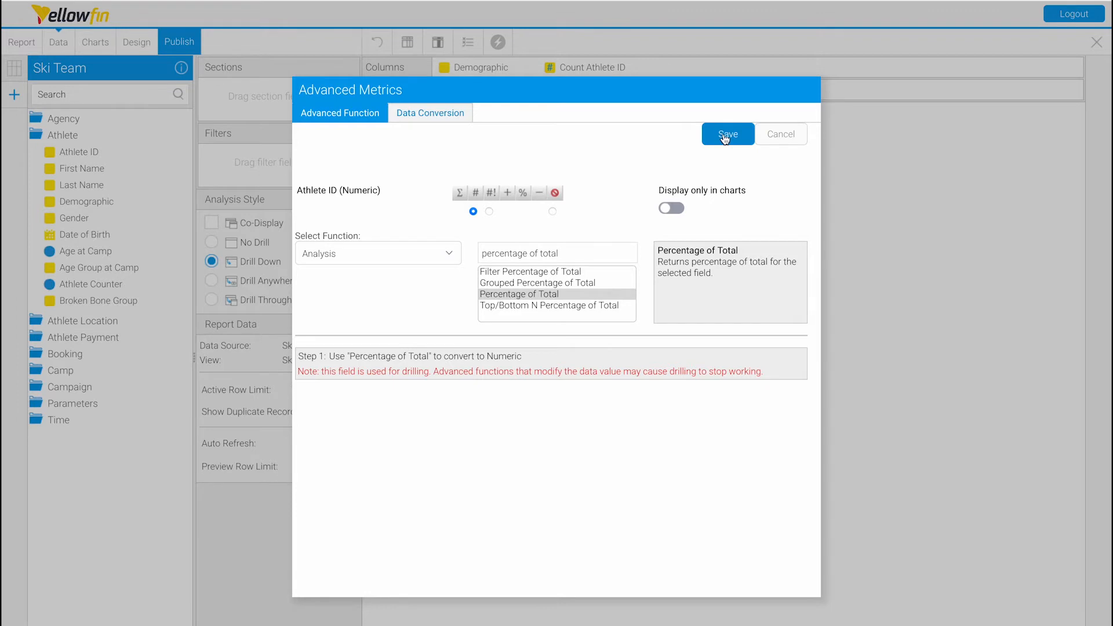
left_click(726, 134)
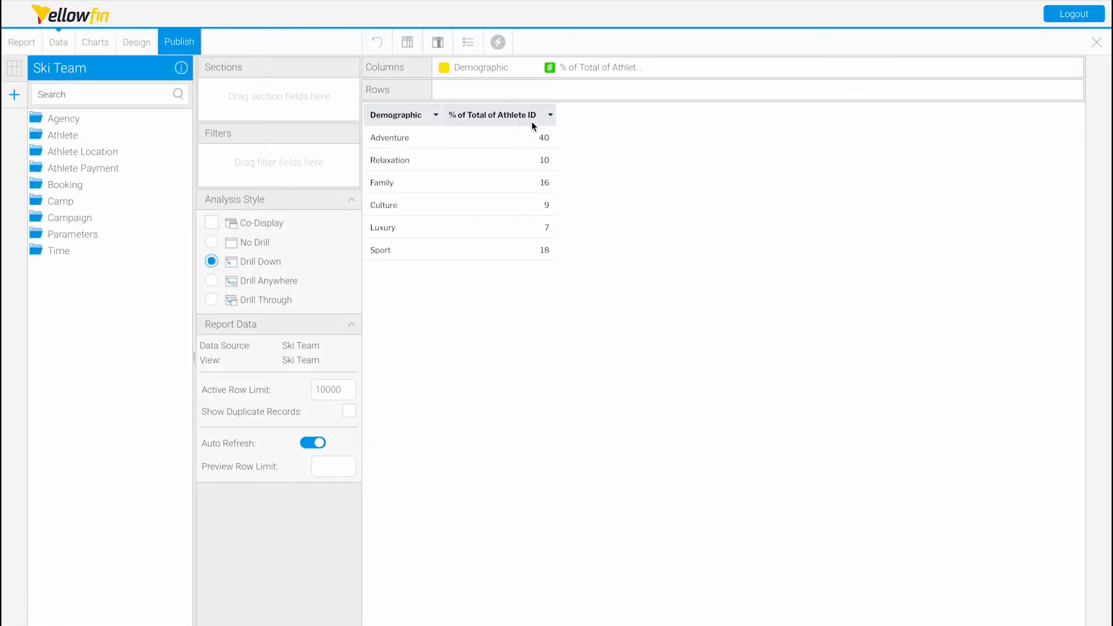
mouse_move(646, 80)
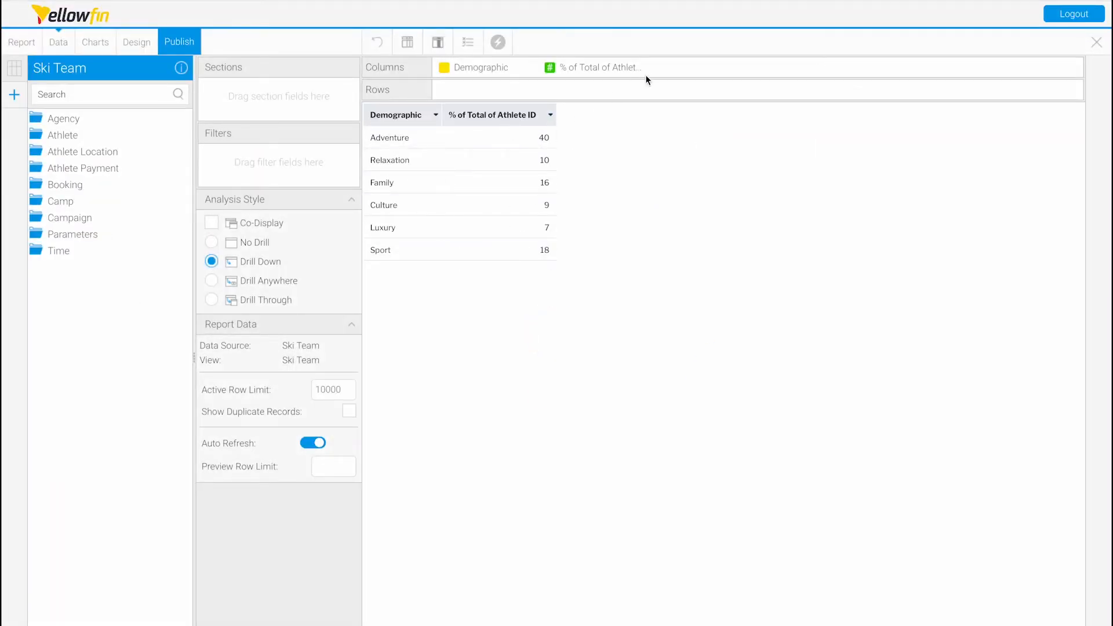
- Add a Sum total row beneath the % of Total column, reading 100
left_click(600, 67)
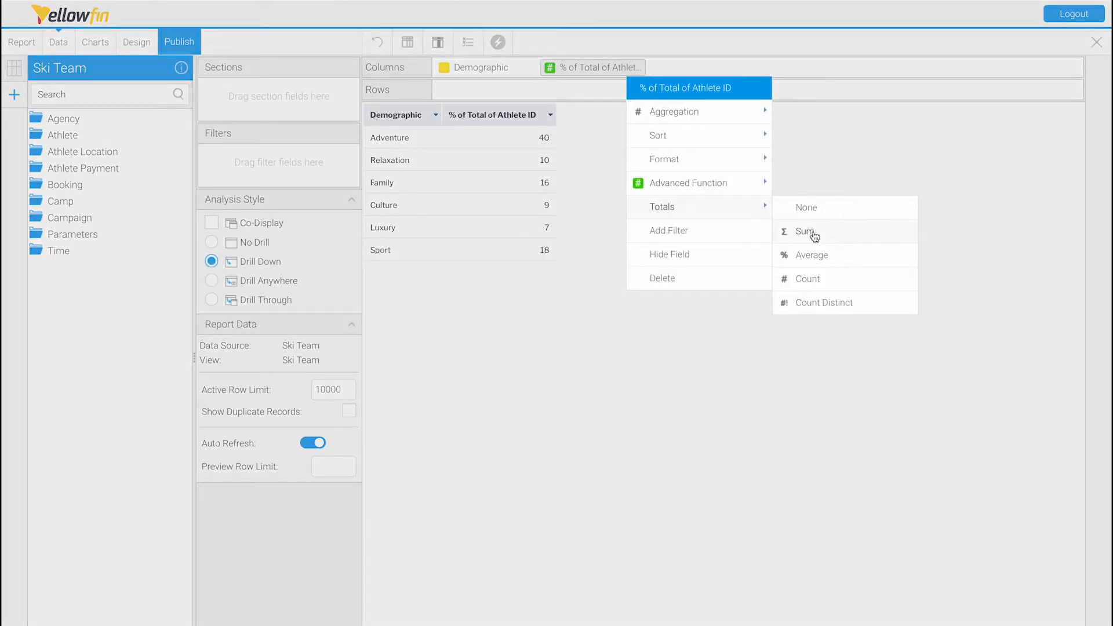
left_click(807, 232)
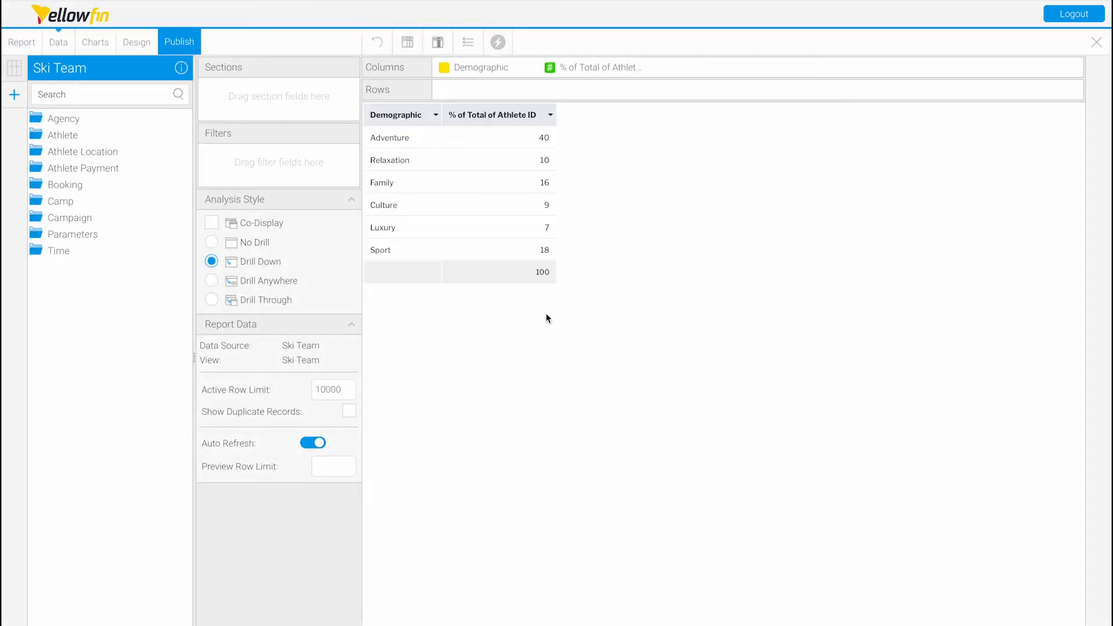
mouse_move(569, 298)
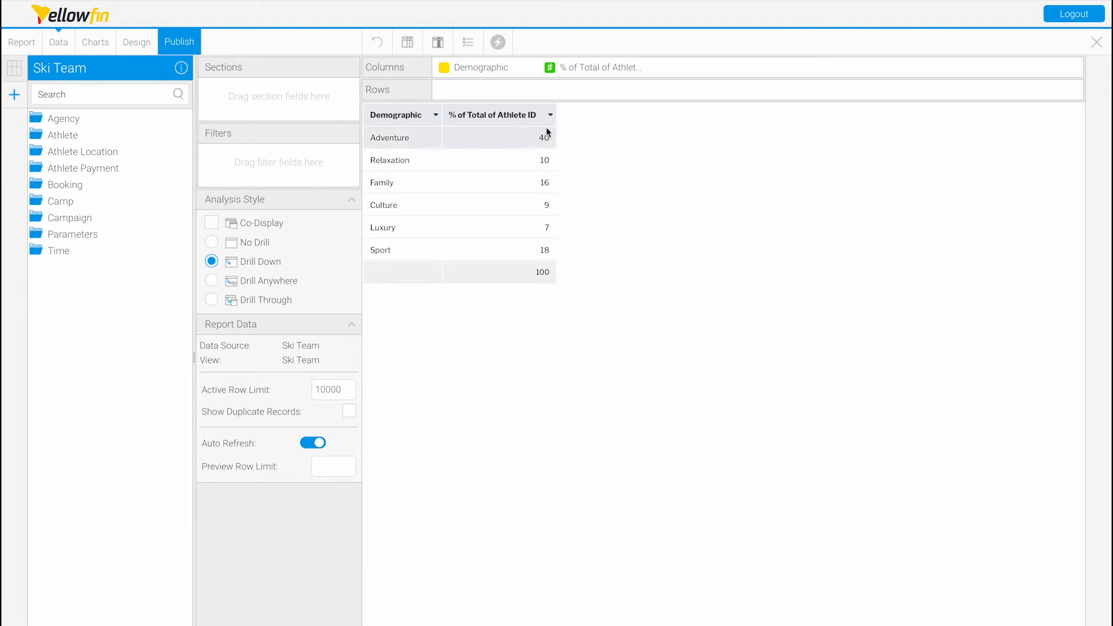
mouse_move(557, 131)
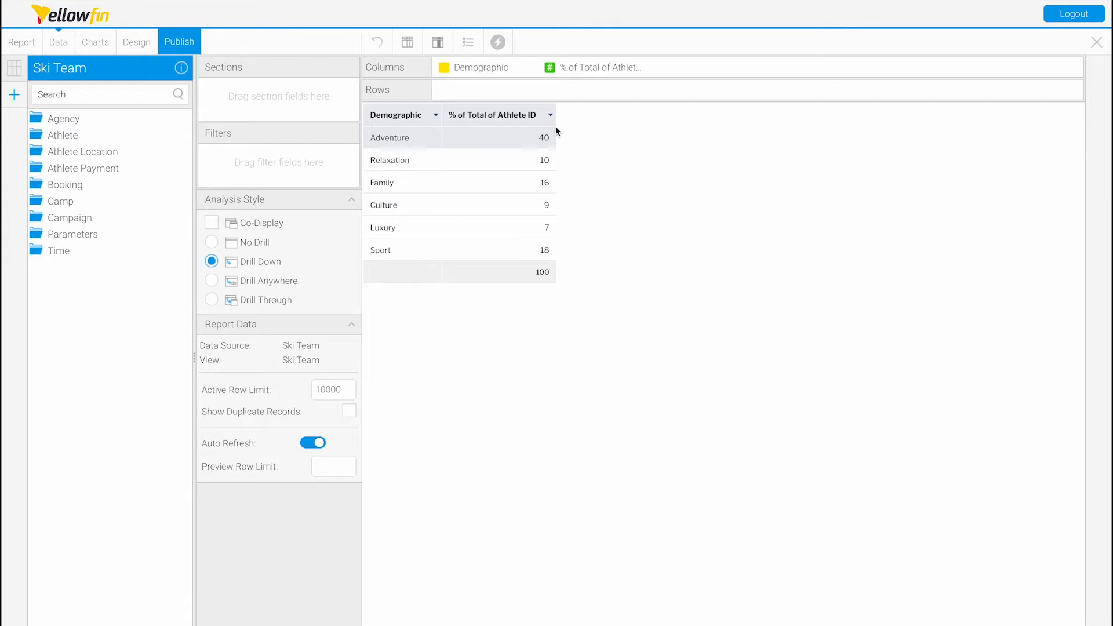
mouse_move(561, 129)
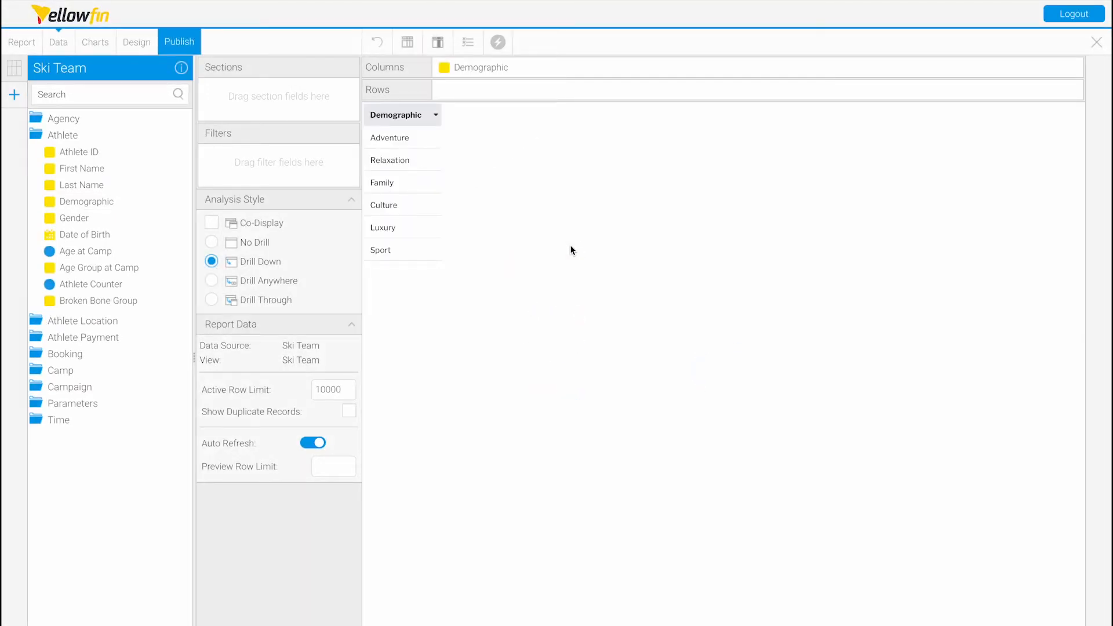
- Add Age at Camp as a column, showing Average Age at Camp per demographic
left_click(107, 268)
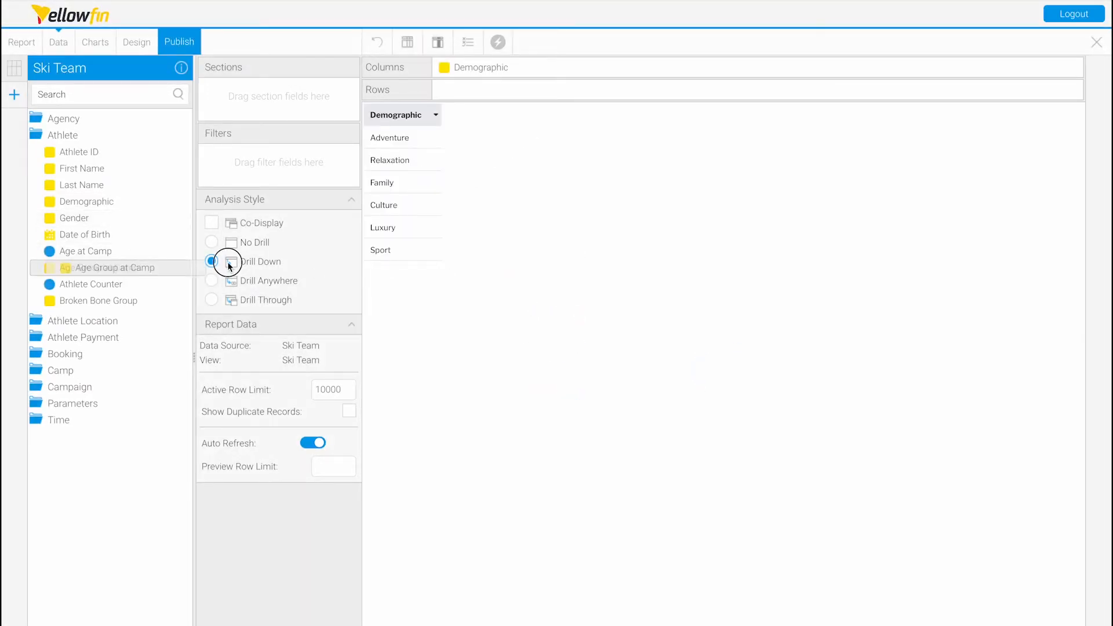
left_click(211, 261)
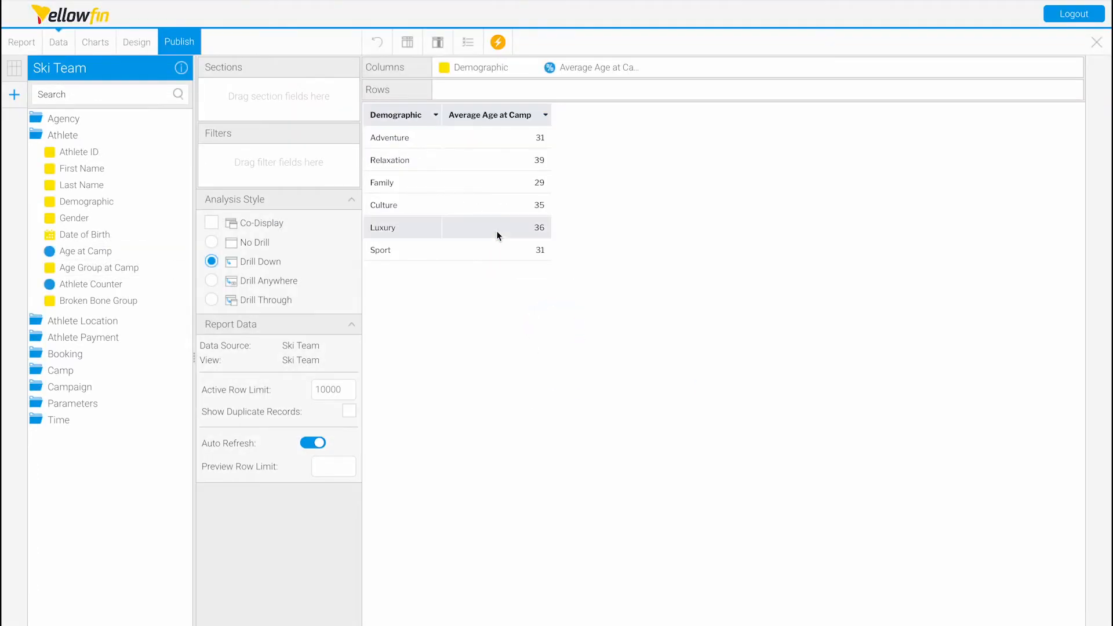
mouse_move(545, 112)
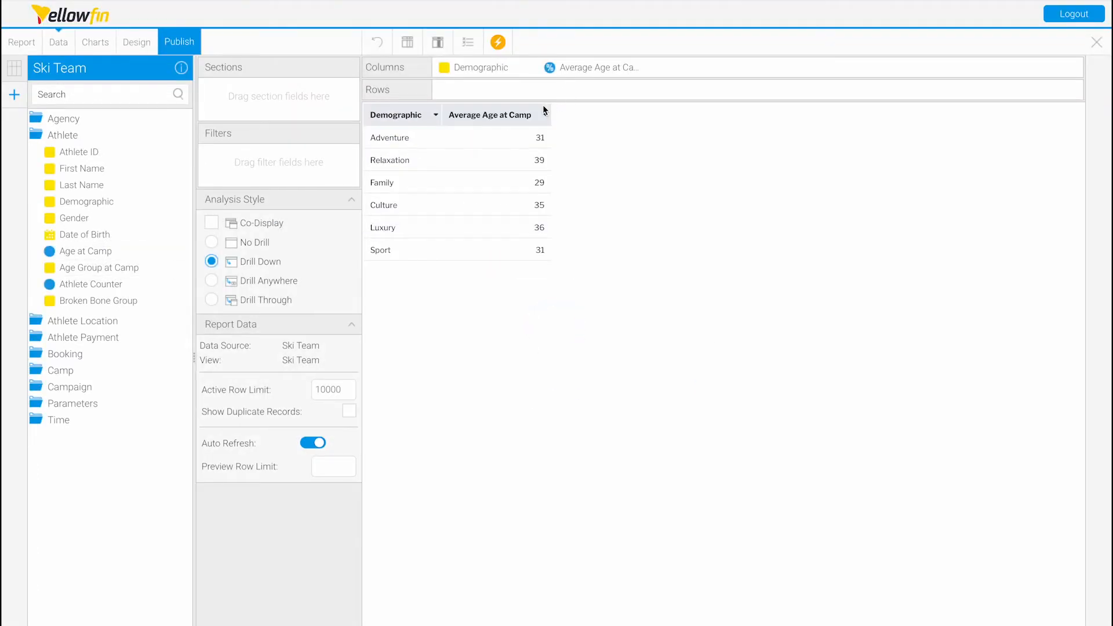
mouse_move(544, 118)
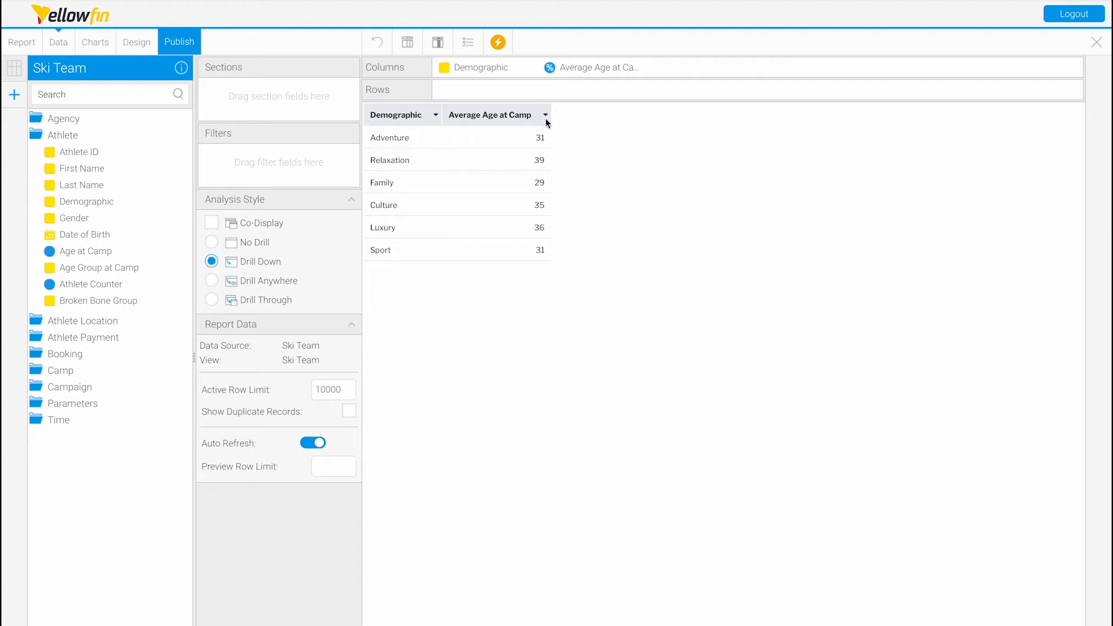
- Apply Statistical > Median to Age at Camp, grouped by the Demographic dimension, and save
left_click(545, 115)
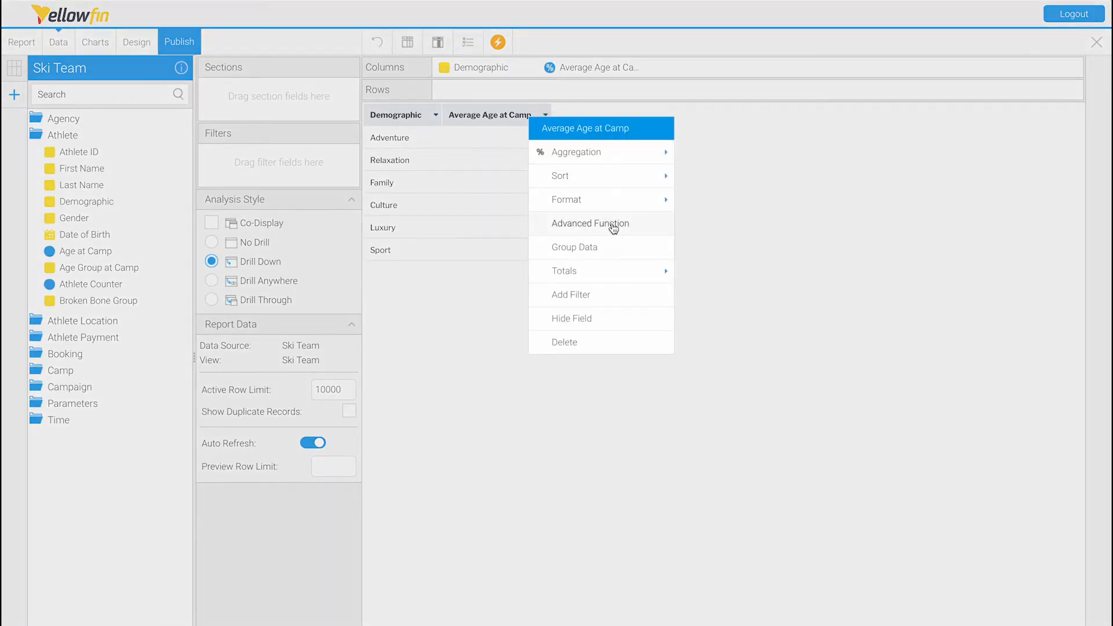
left_click(590, 224)
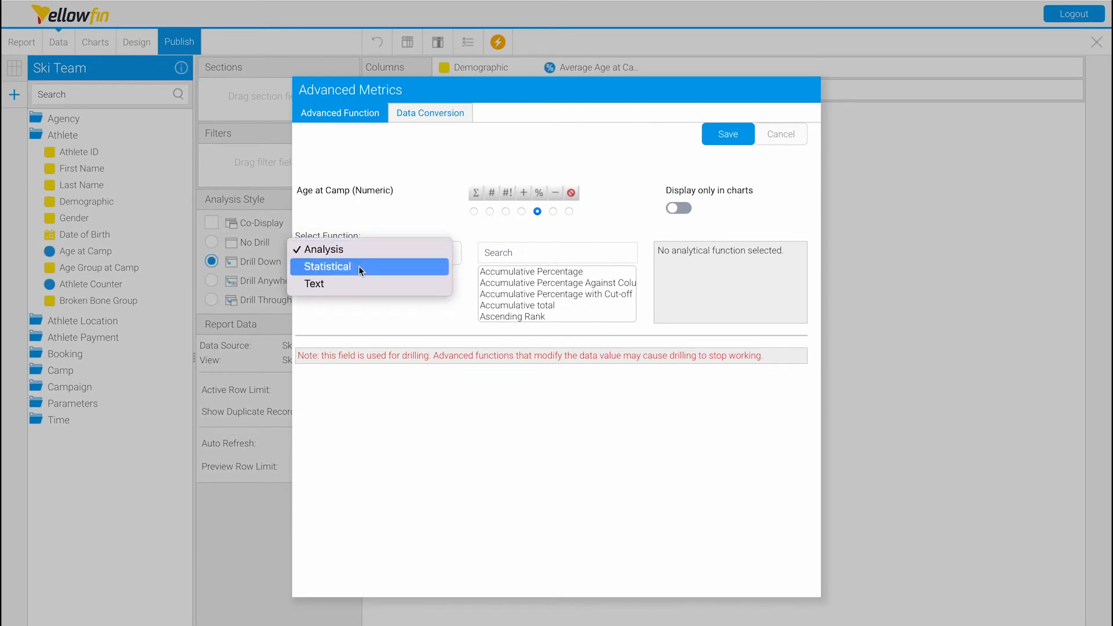
left_click(327, 266)
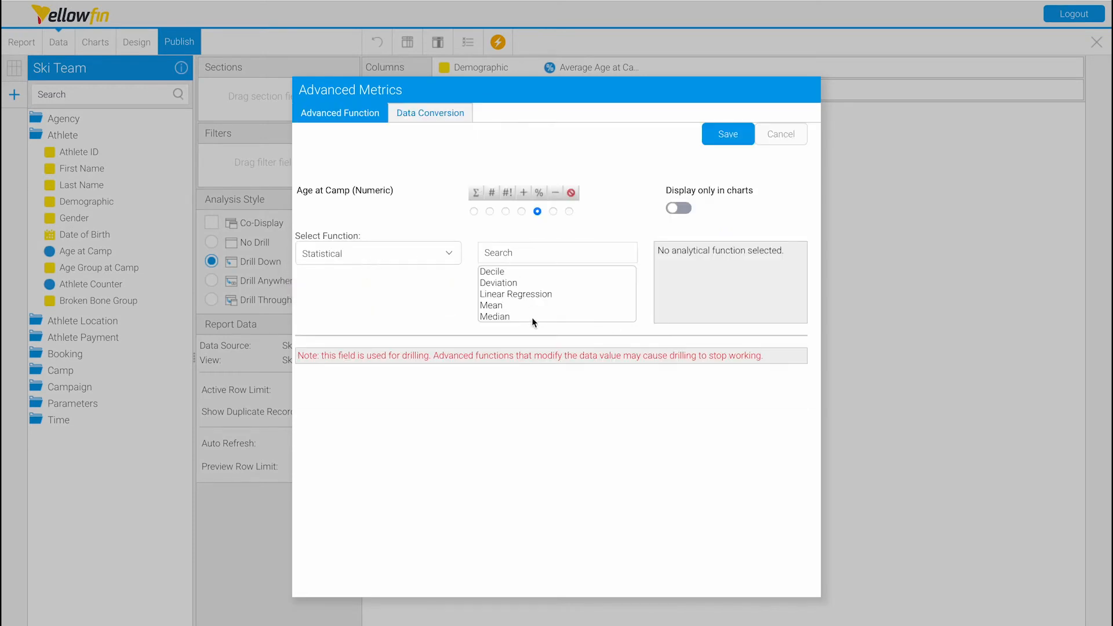
left_click(495, 317)
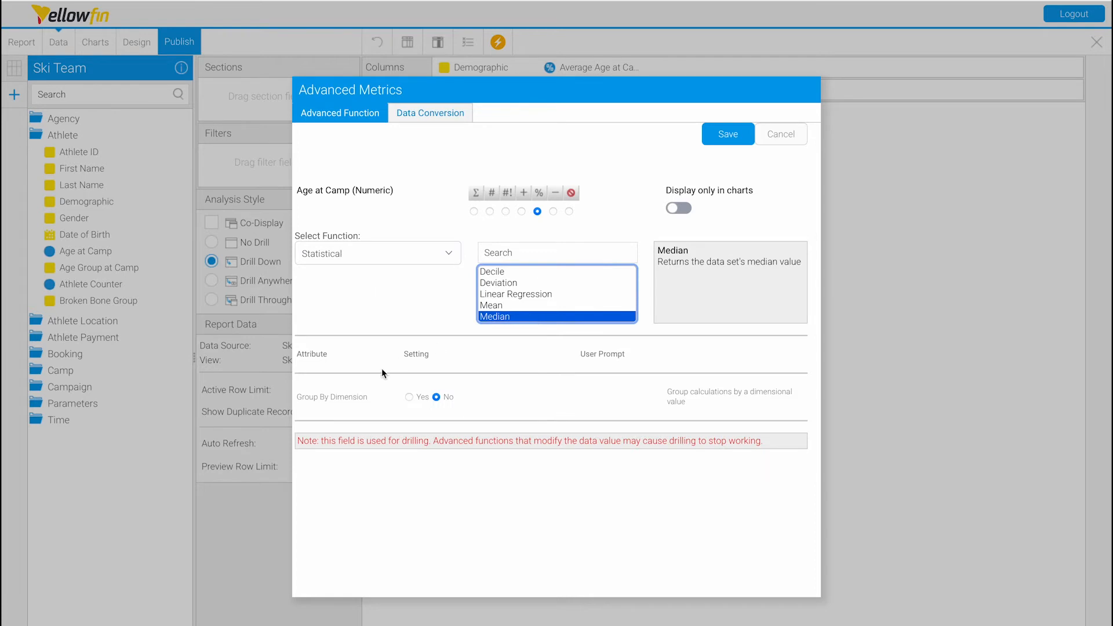
mouse_move(410, 402)
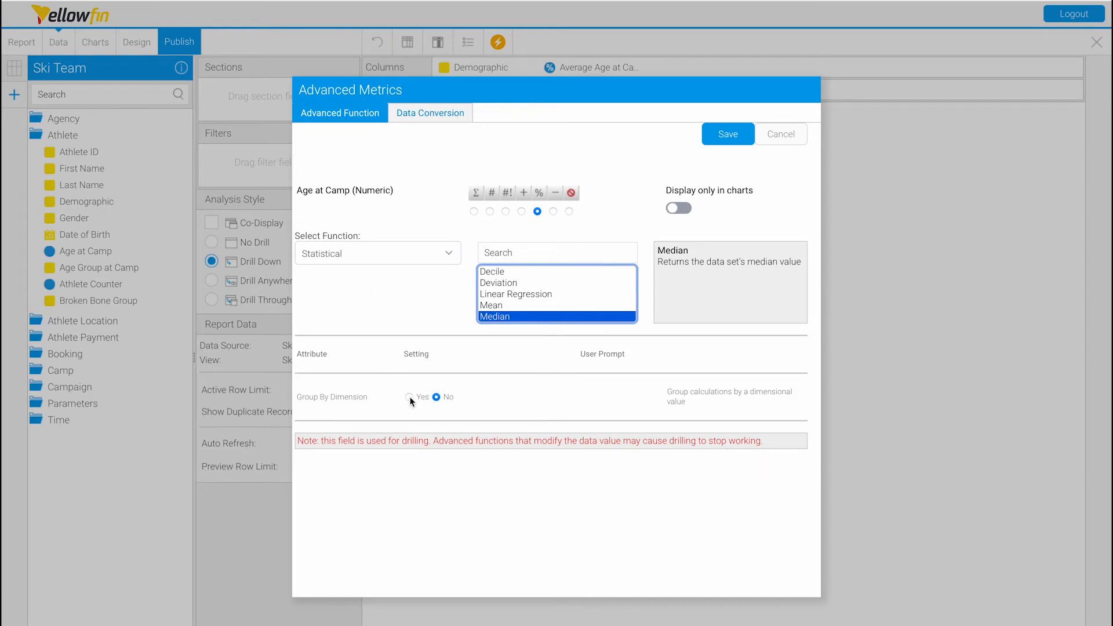
left_click(410, 396)
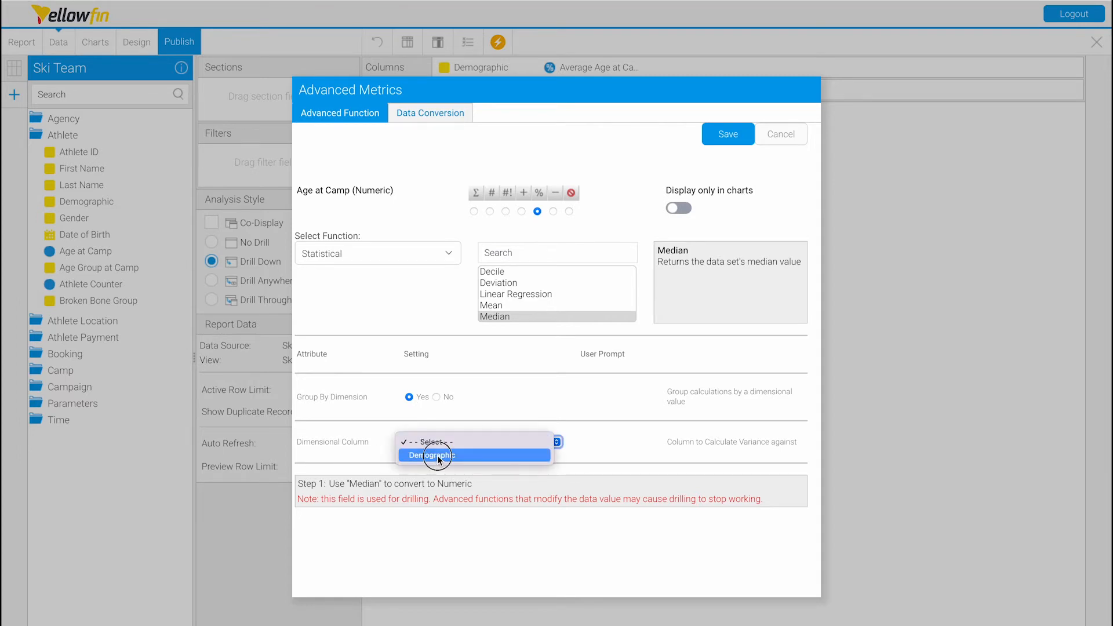
left_click(431, 455)
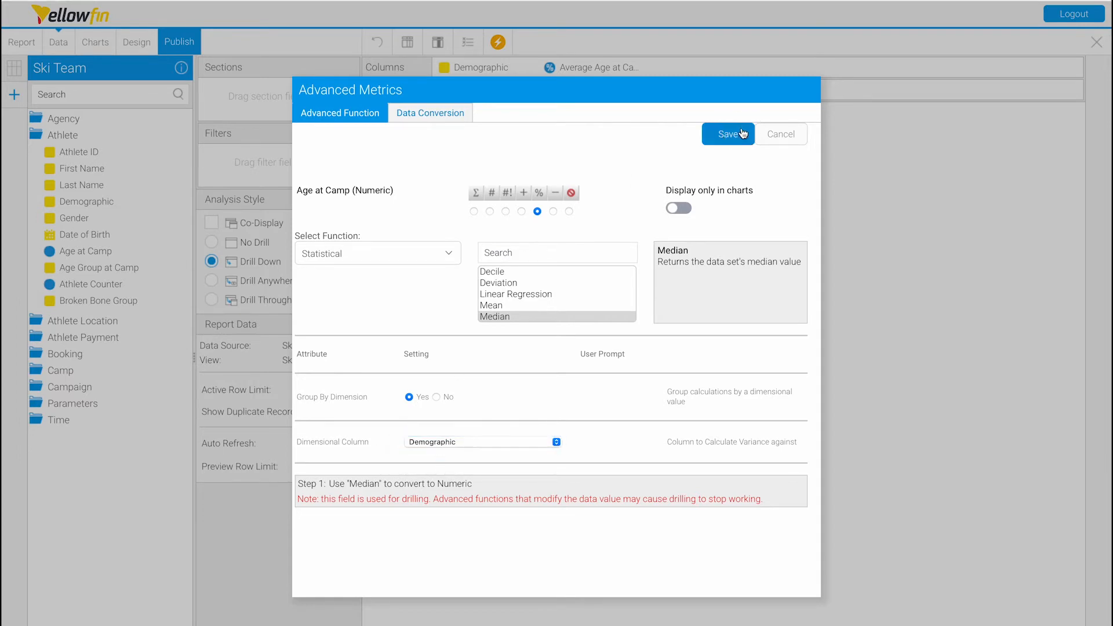
left_click(727, 134)
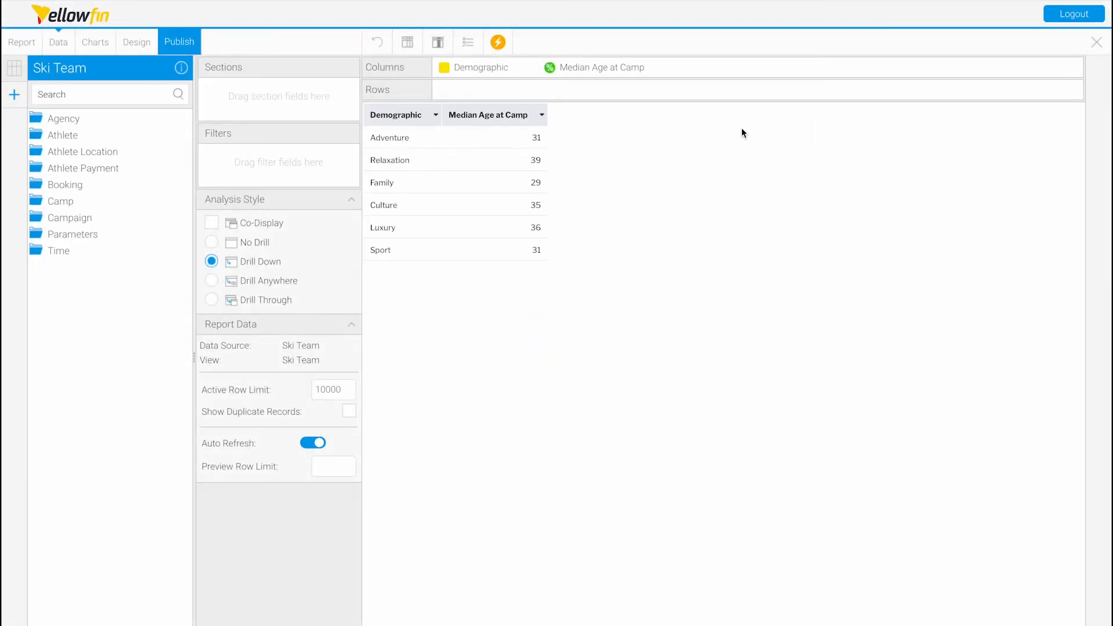
mouse_move(479, 292)
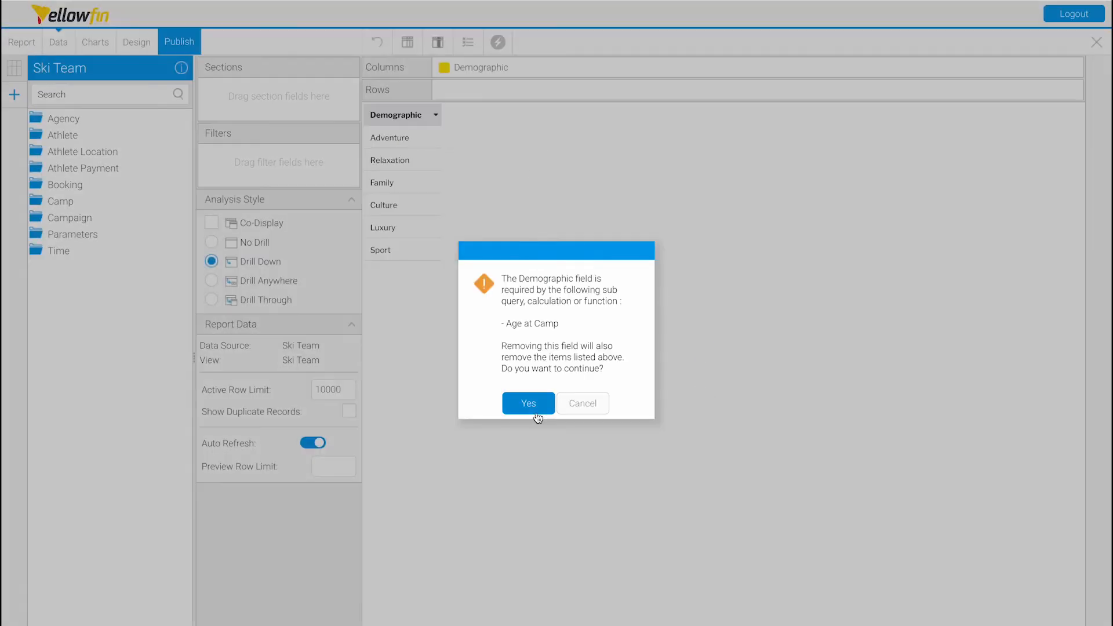
- Confirm removing Demographic along with its dependent median column, clearing the canvas
left_click(528, 404)
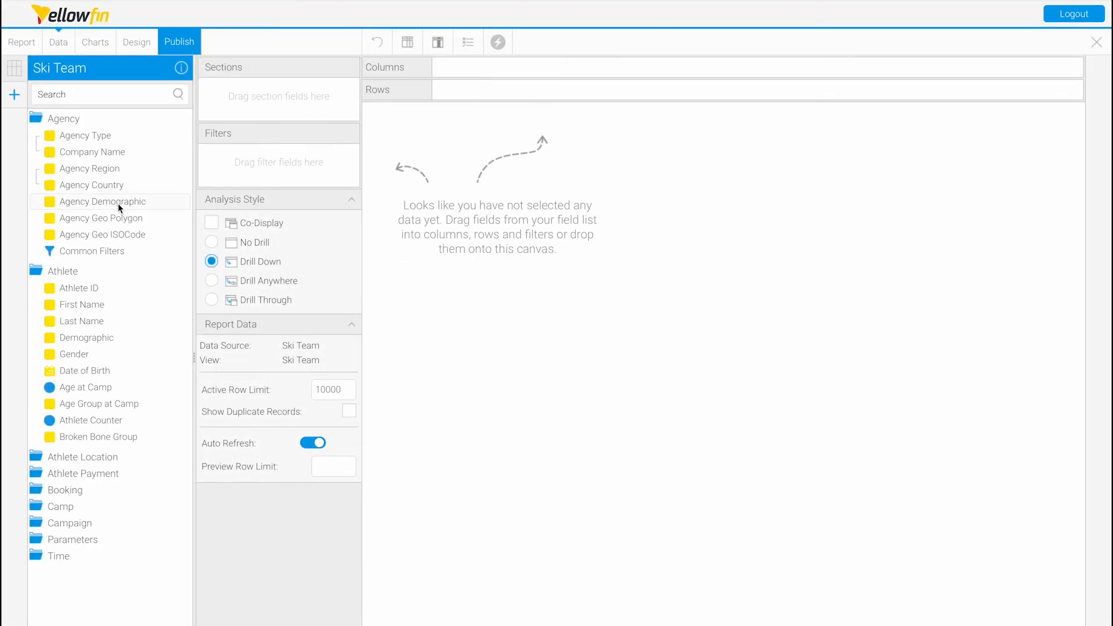
mouse_move(81, 305)
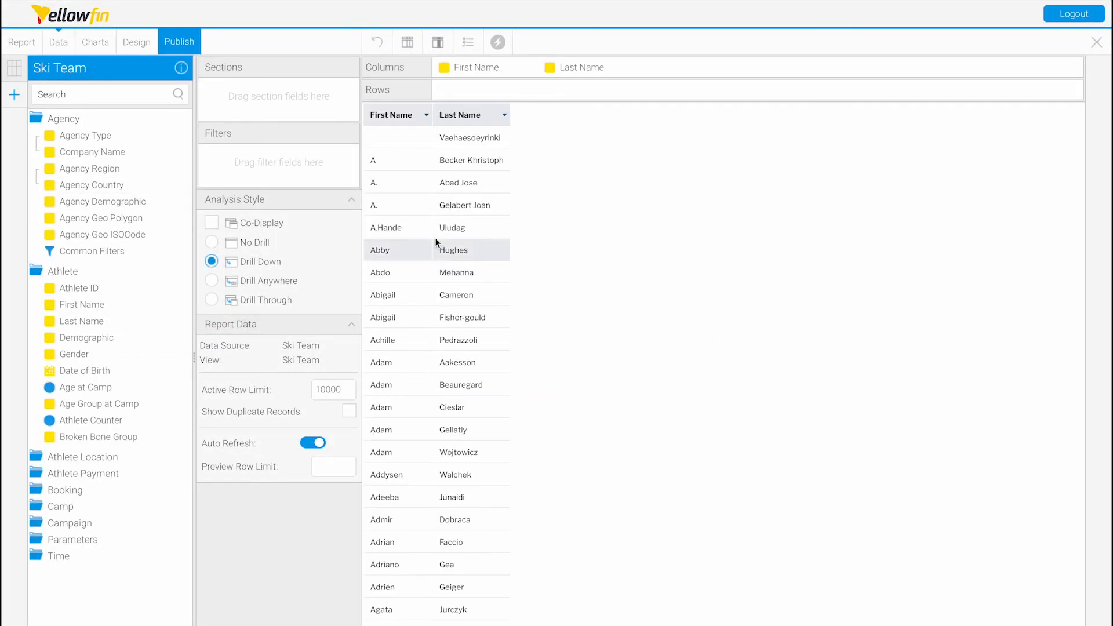
- Apply Text > Concatenate Columns to First Name, adding Last Name with a space, and save
left_click(424, 114)
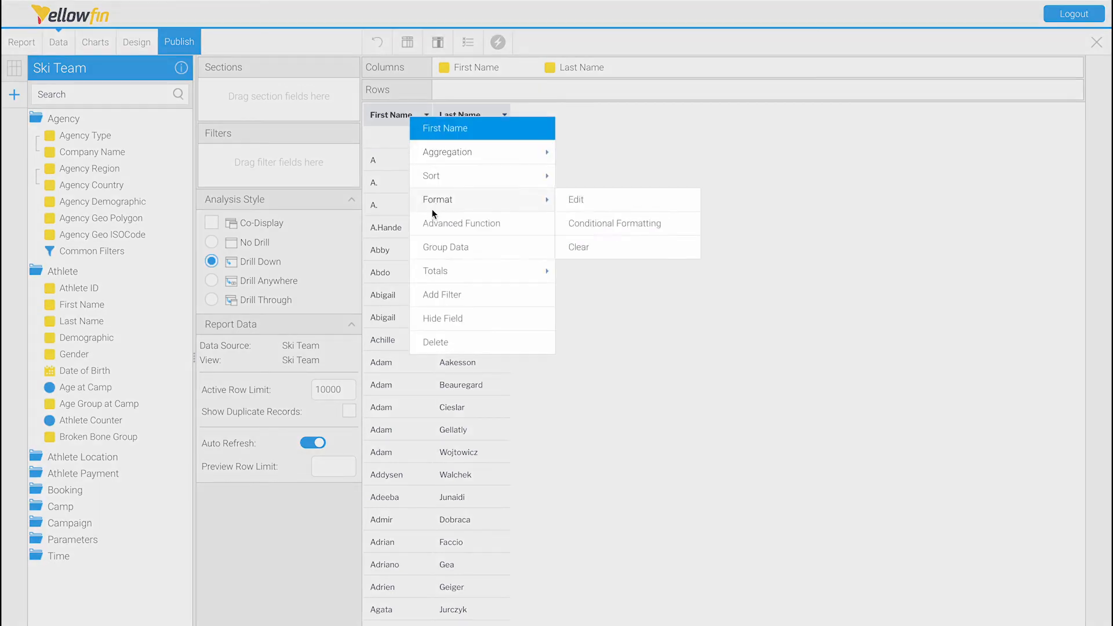
left_click(460, 222)
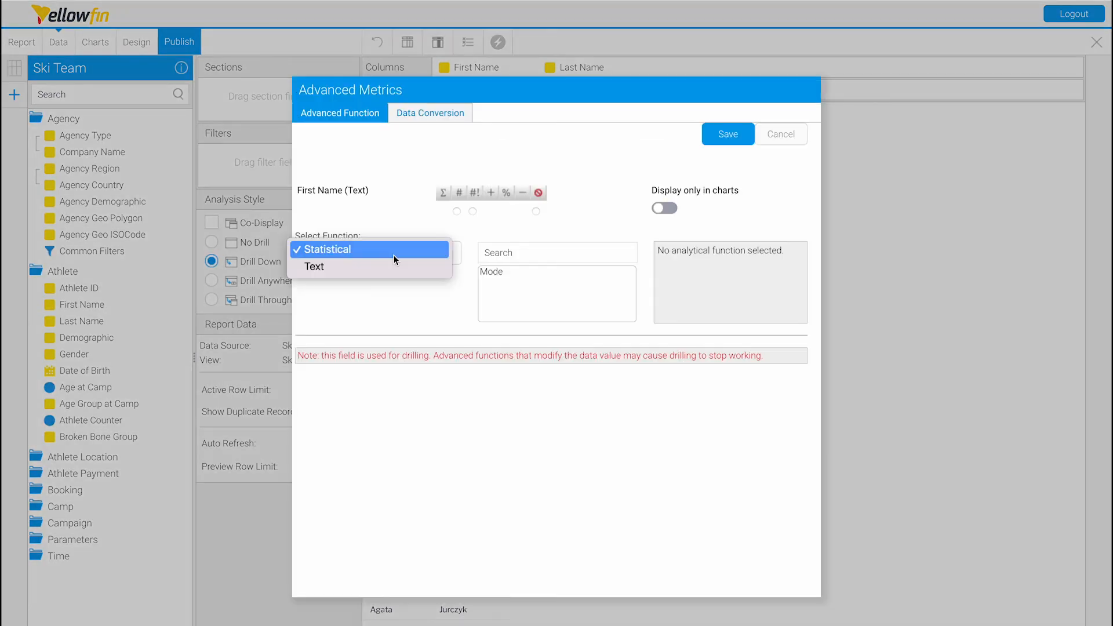
left_click(314, 267)
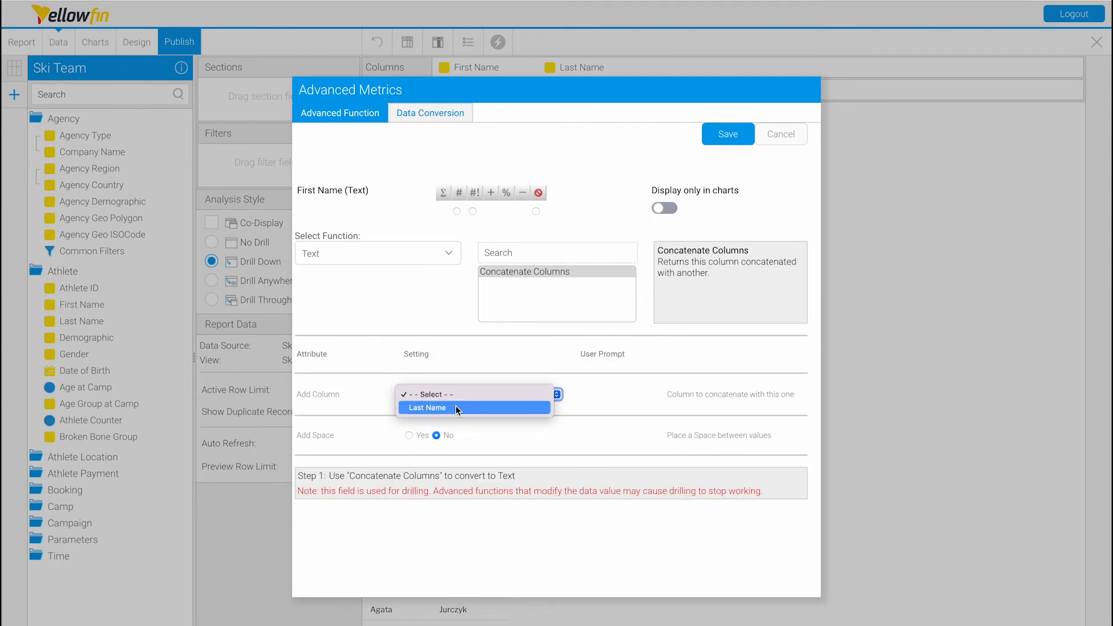
left_click(426, 407)
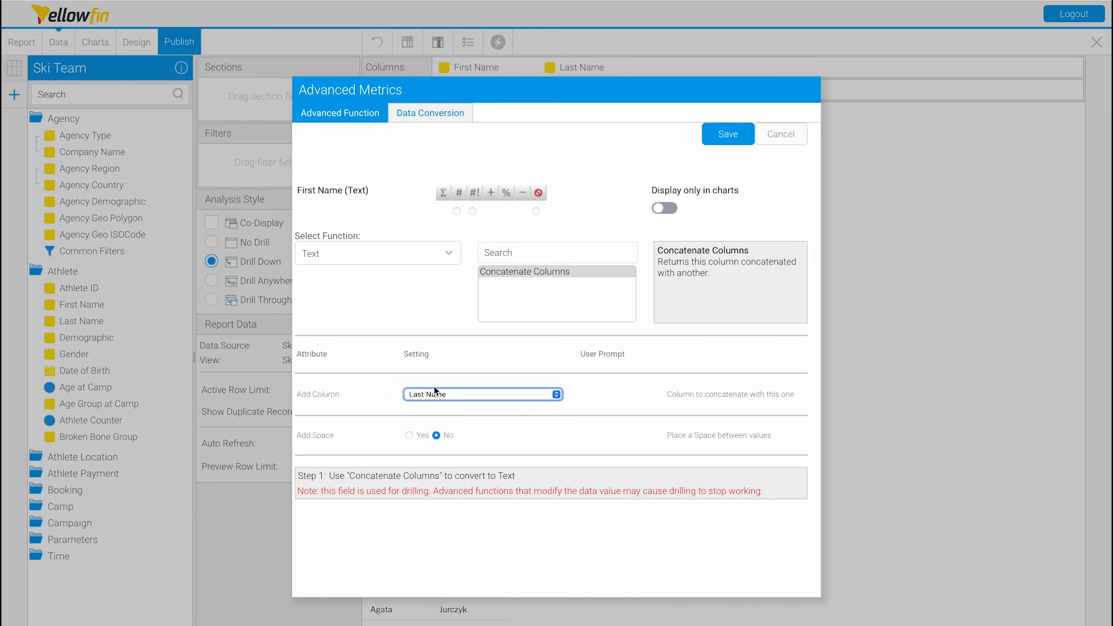
left_click(409, 435)
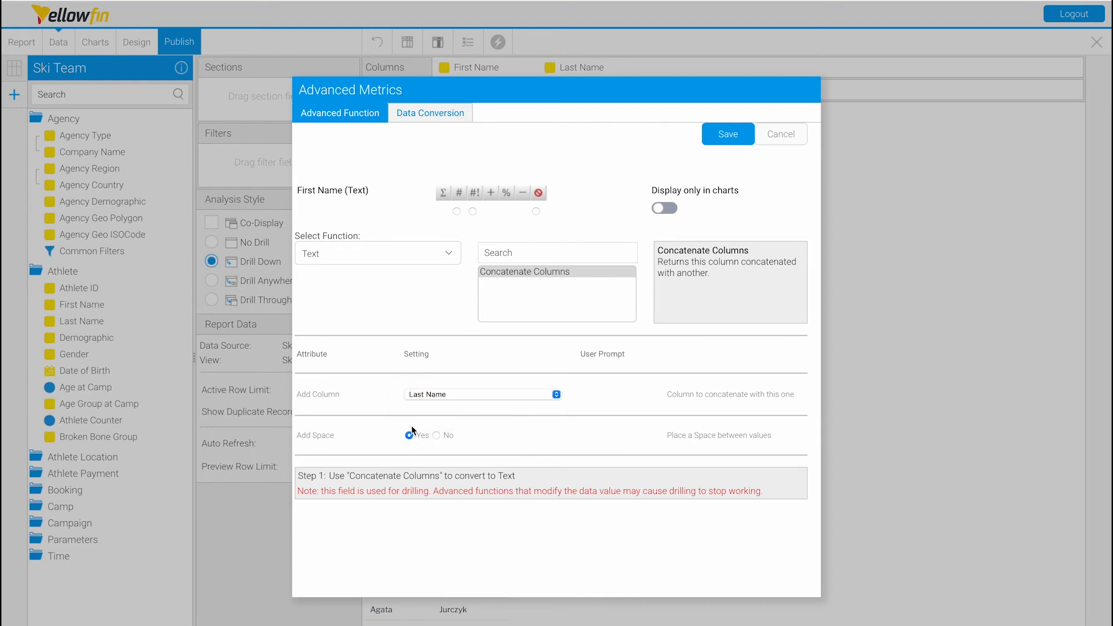
left_click(727, 134)
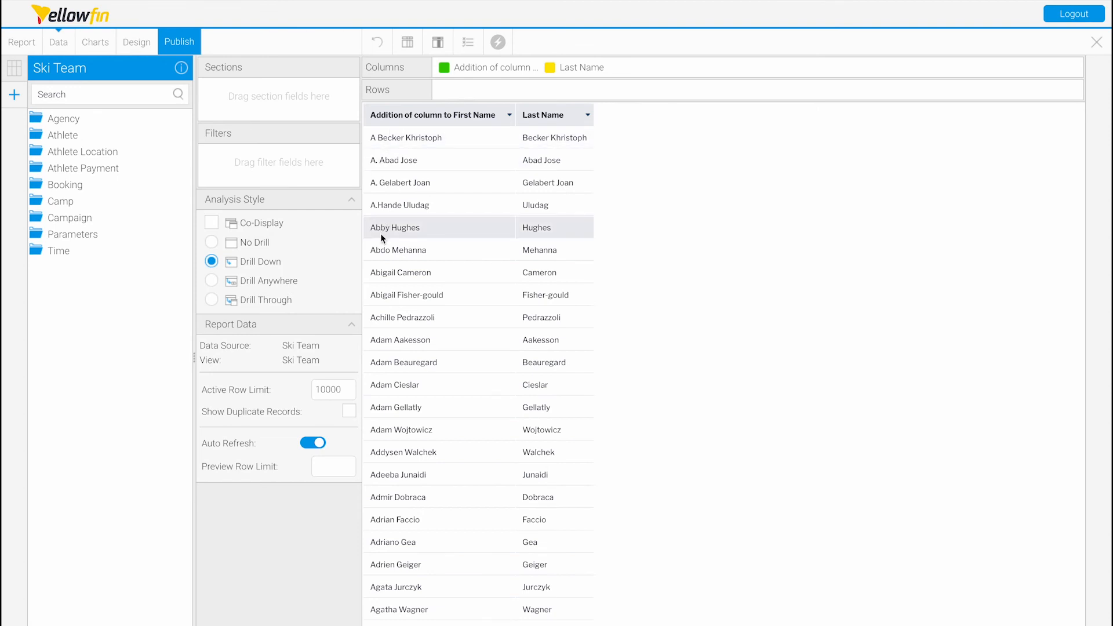
mouse_move(410, 227)
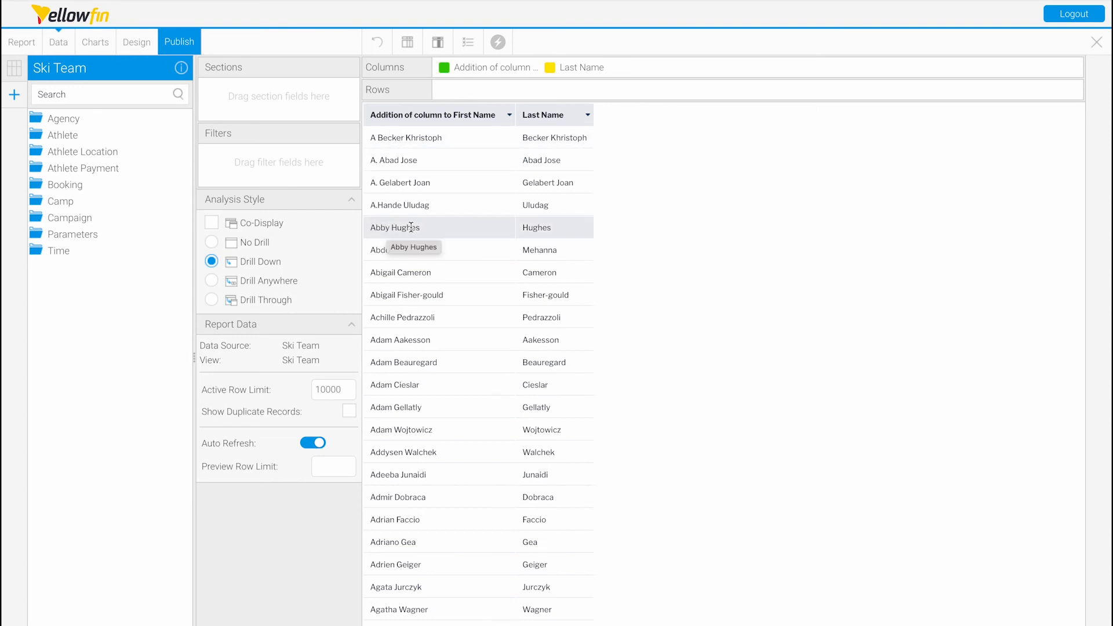
mouse_move(428, 221)
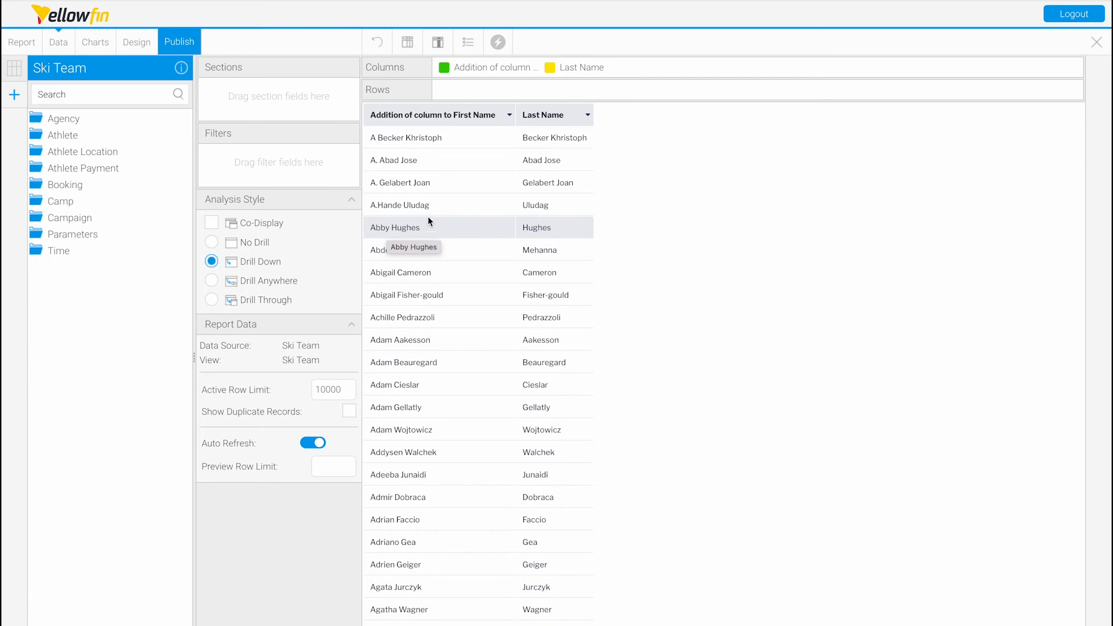
mouse_move(589, 119)
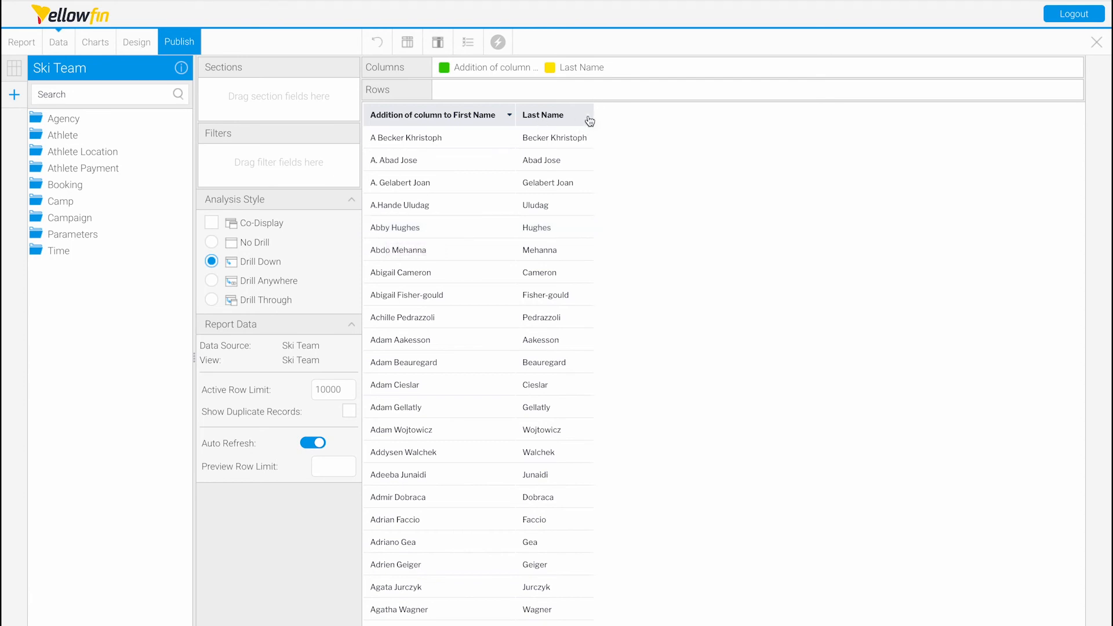
mouse_move(598, 93)
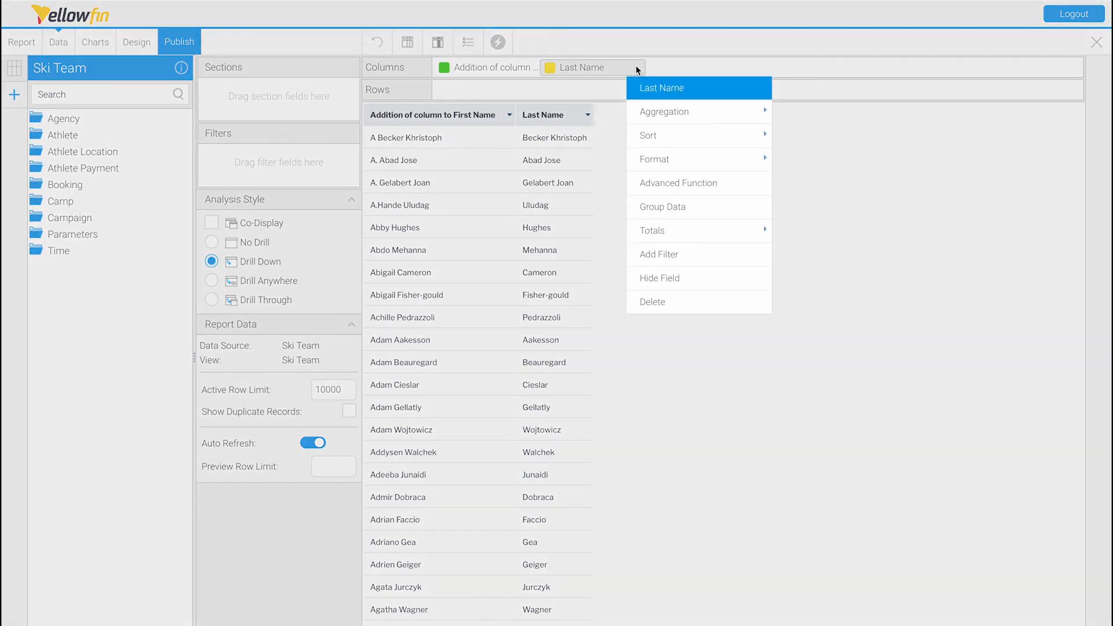
- Hide the Last Name column, then delete the field, raising the dependency warning
left_click(676, 280)
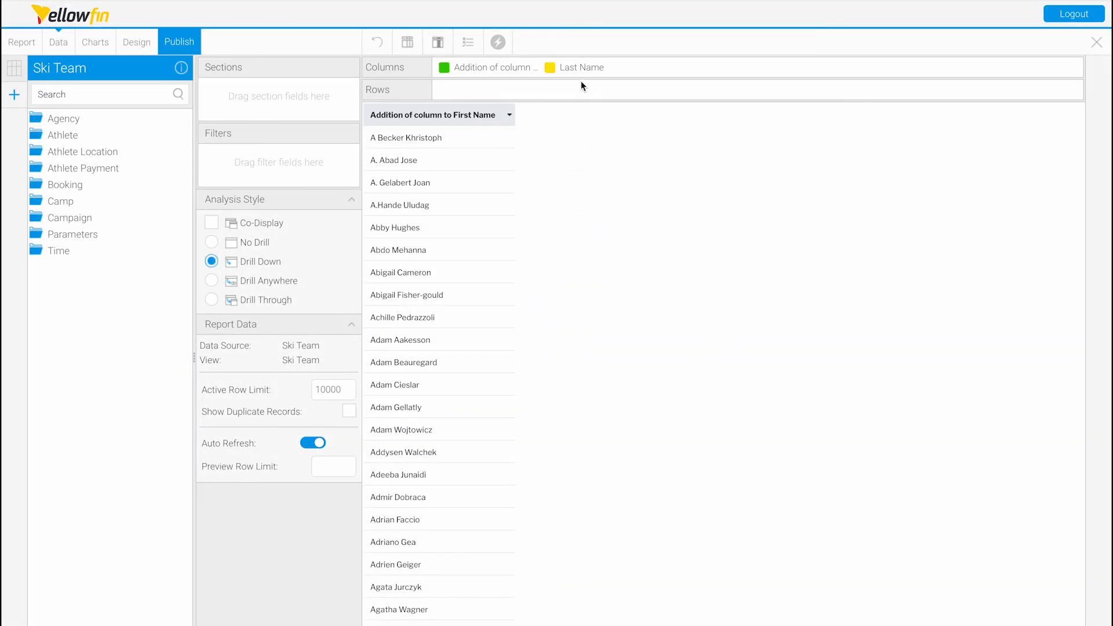
left_click(558, 67)
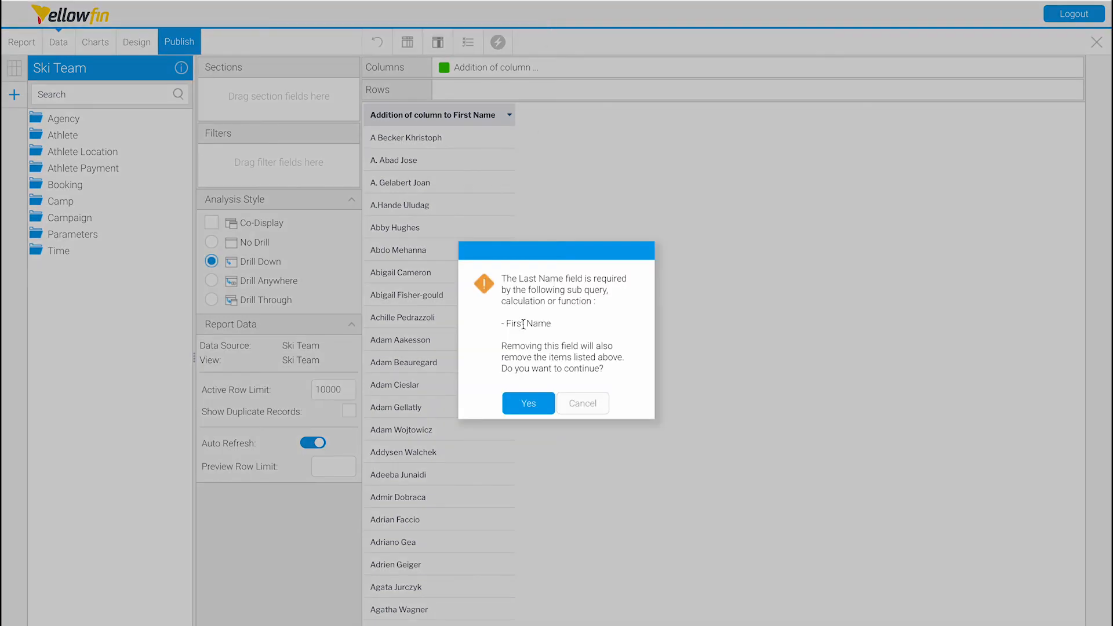
mouse_move(564, 304)
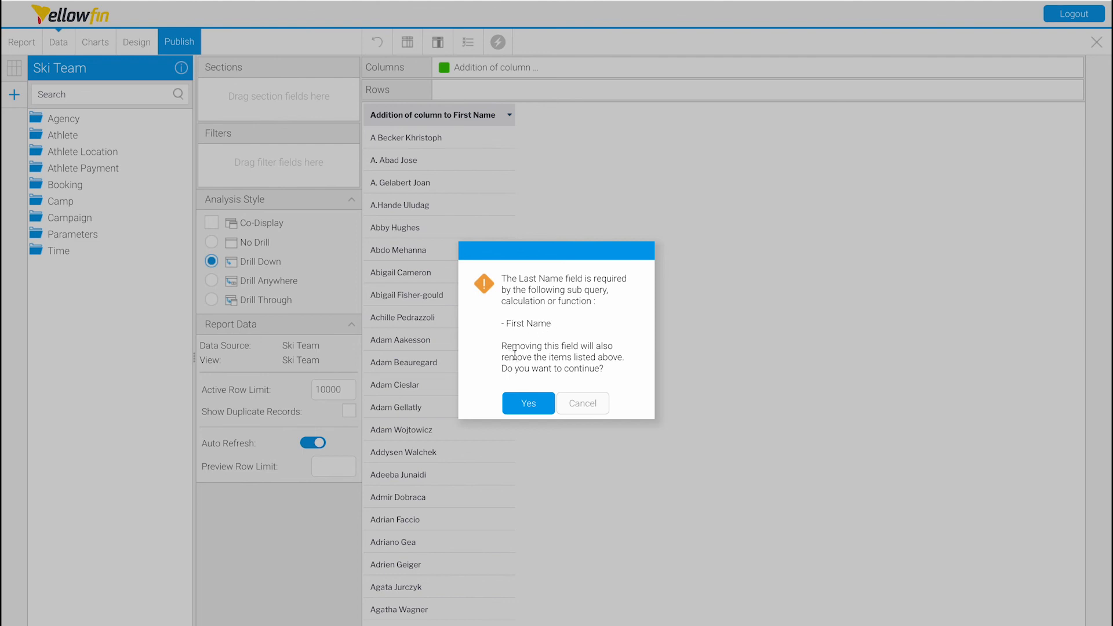
mouse_move(546, 382)
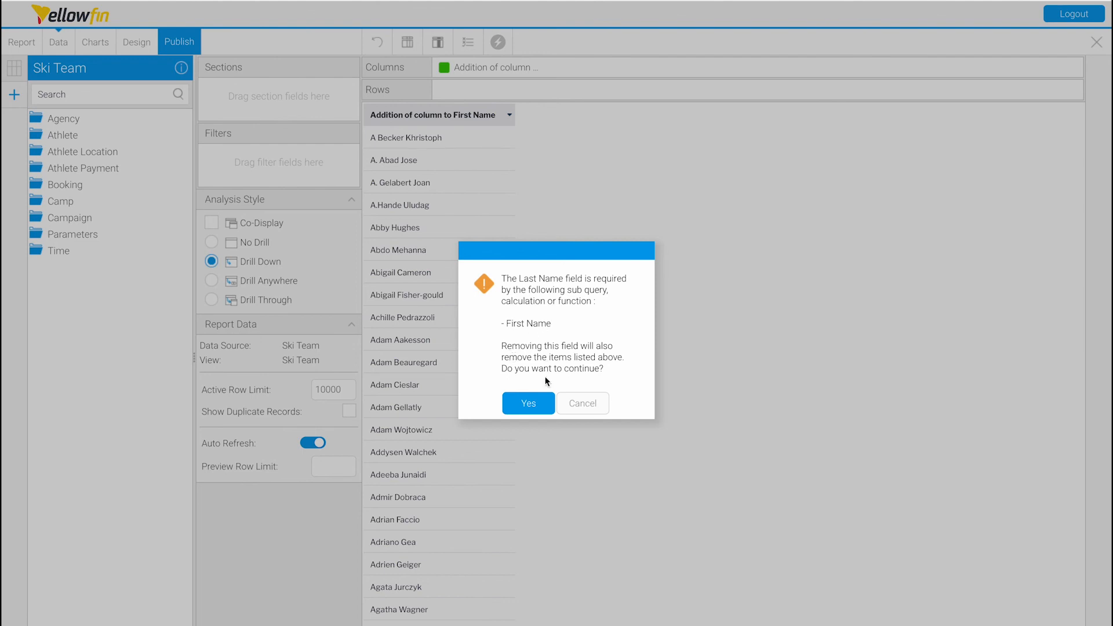